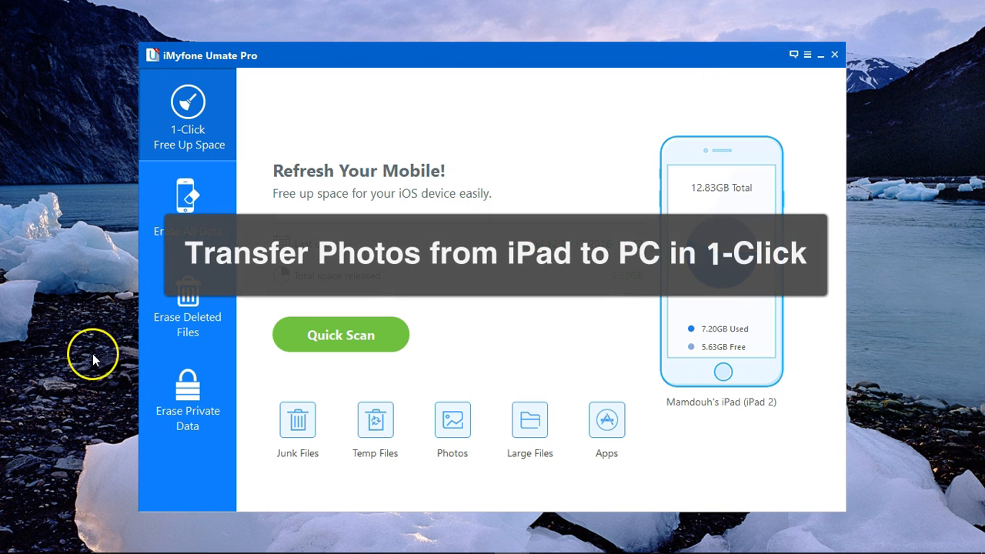
mouse_move(325, 102)
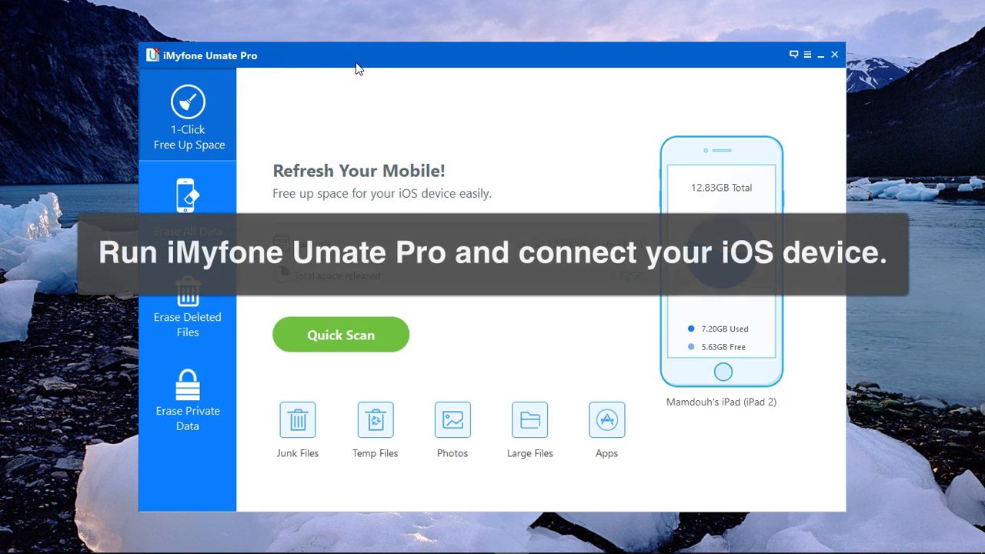
mouse_move(791, 39)
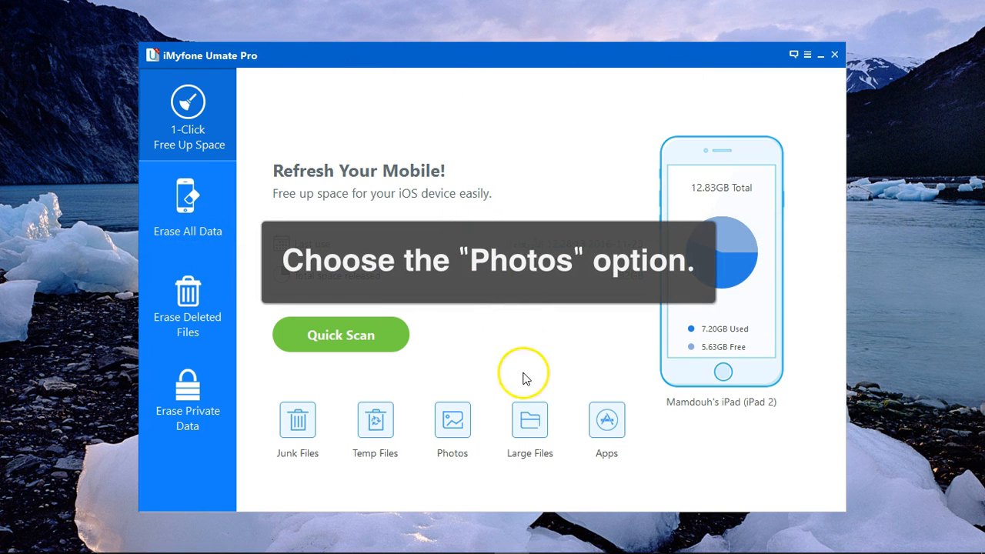
- Open the Photos option on the 1-Click Free Up Space screen, showing 53.28MB saveable
left_click(452, 420)
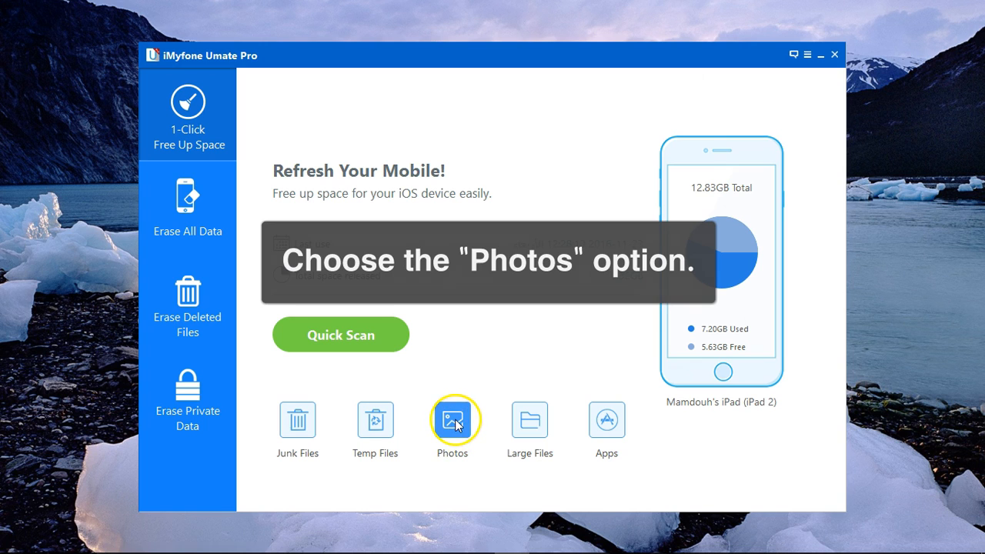
left_click(453, 420)
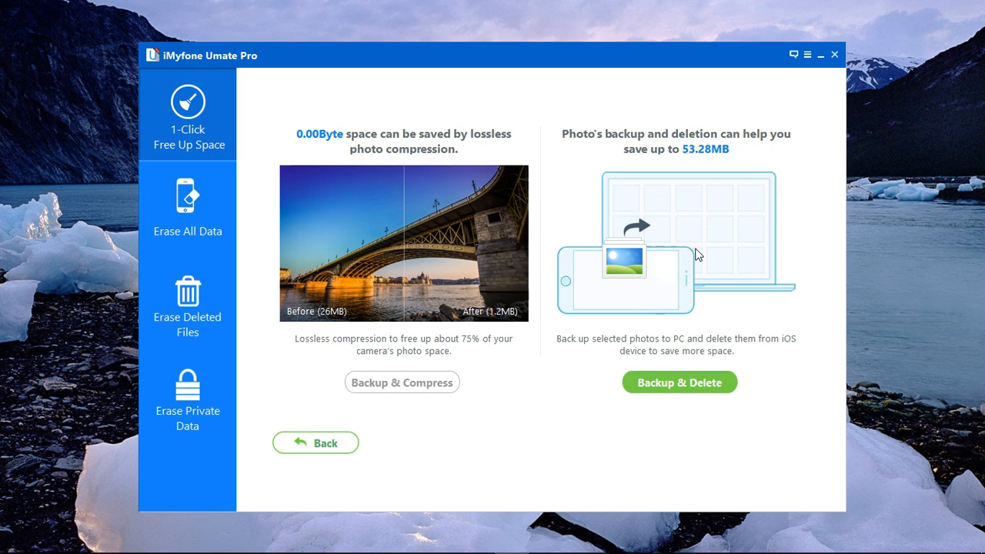
- Choose Backup & Delete to list all 402 iPad photos by date
left_click(401, 383)
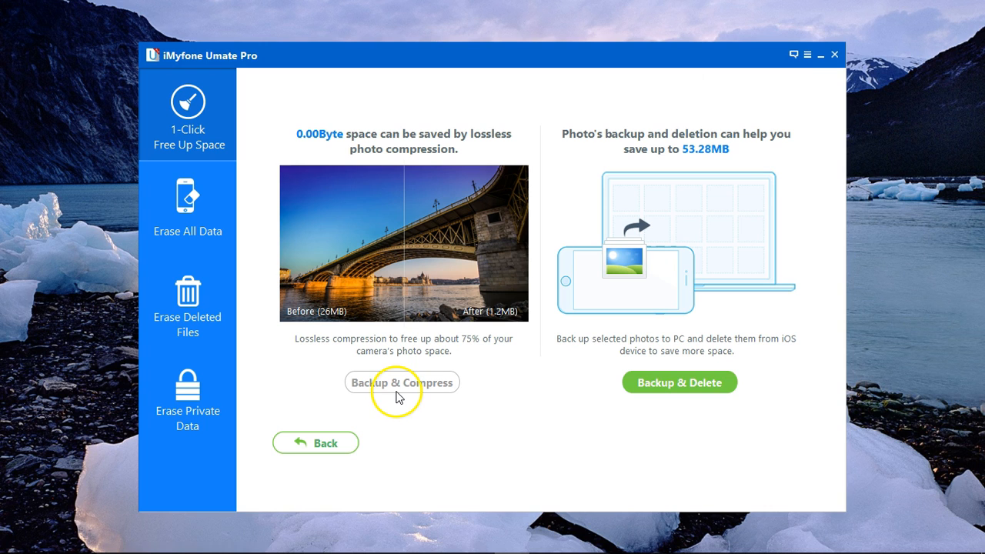
mouse_move(612, 227)
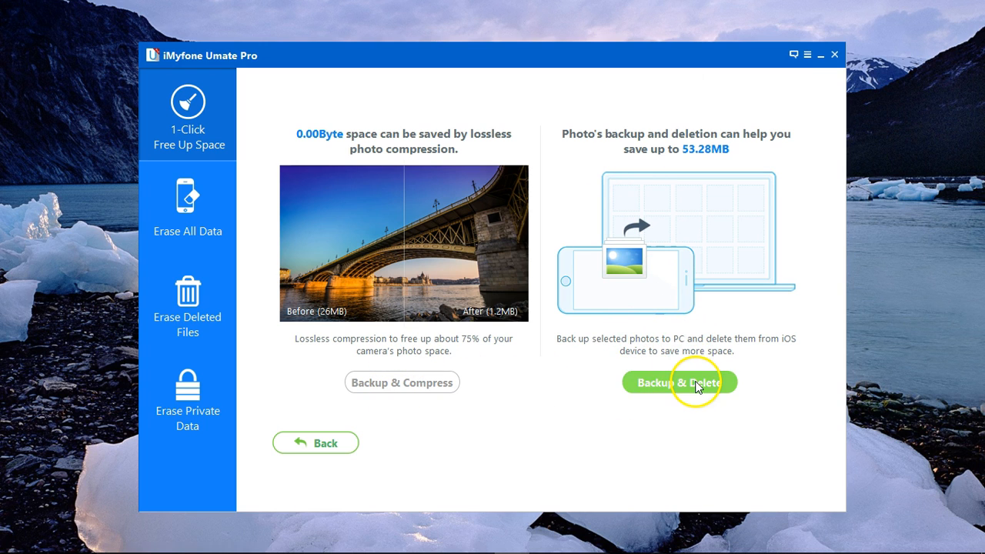
left_click(680, 382)
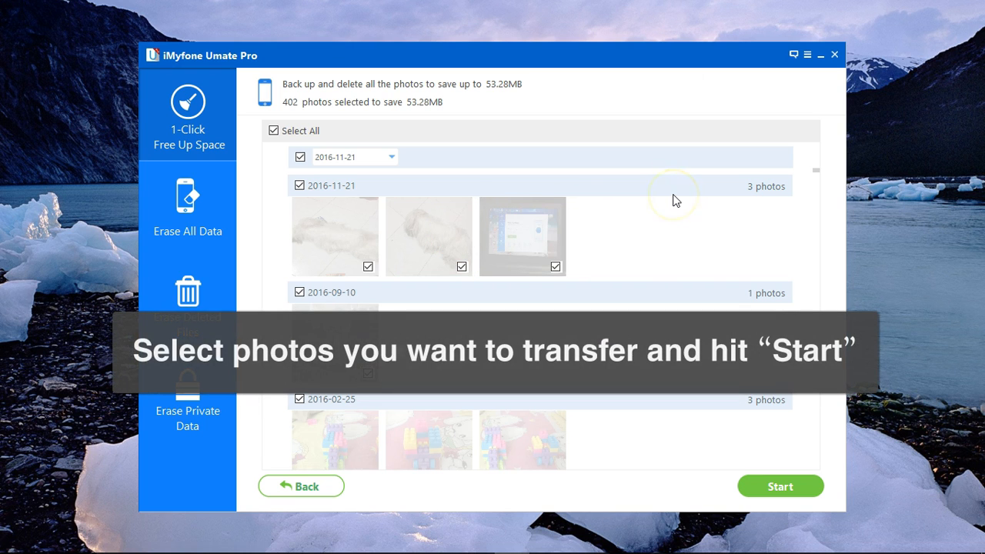
- Select only the three 2016-11-21 photos and back them up and delete them, releasing 608.11KB
scroll("down", 3)
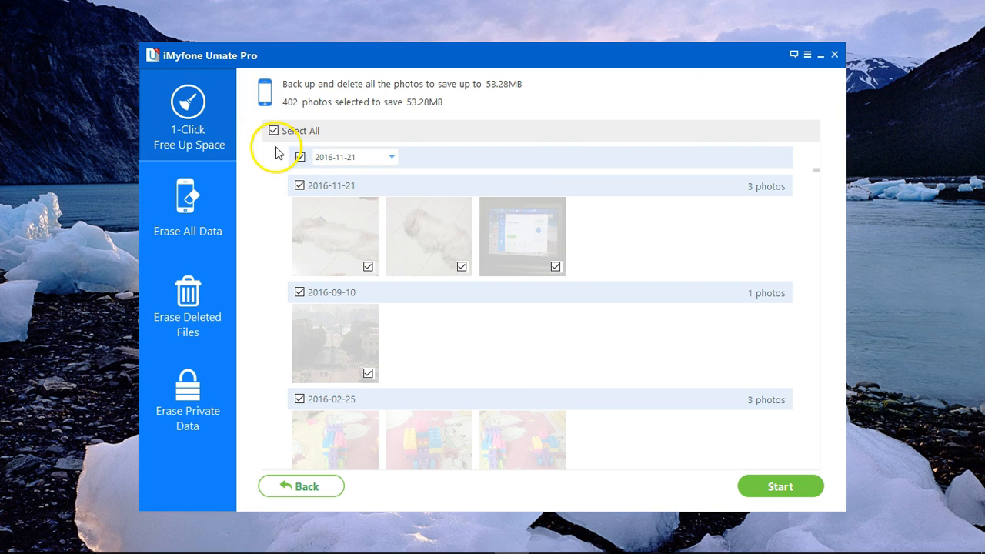
mouse_move(600, 240)
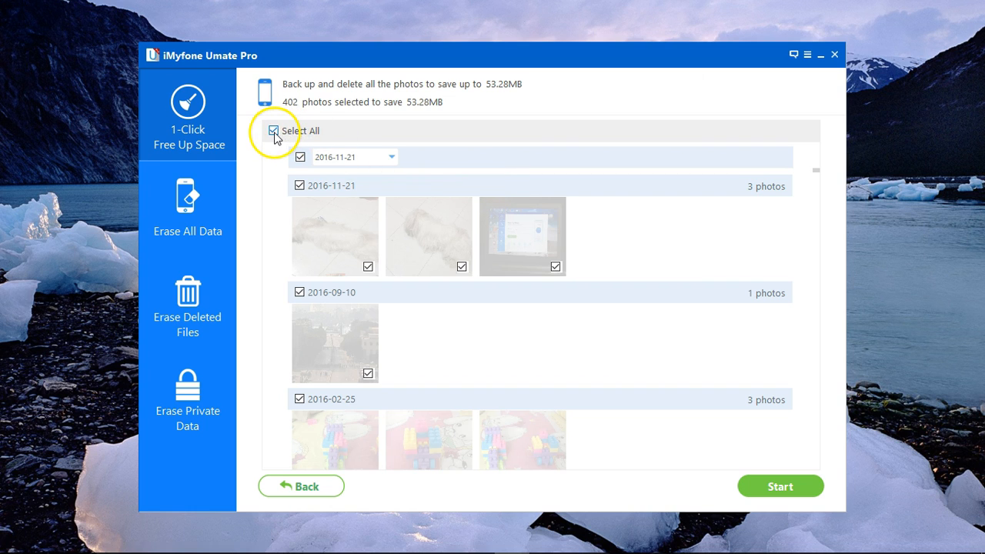
left_click(278, 130)
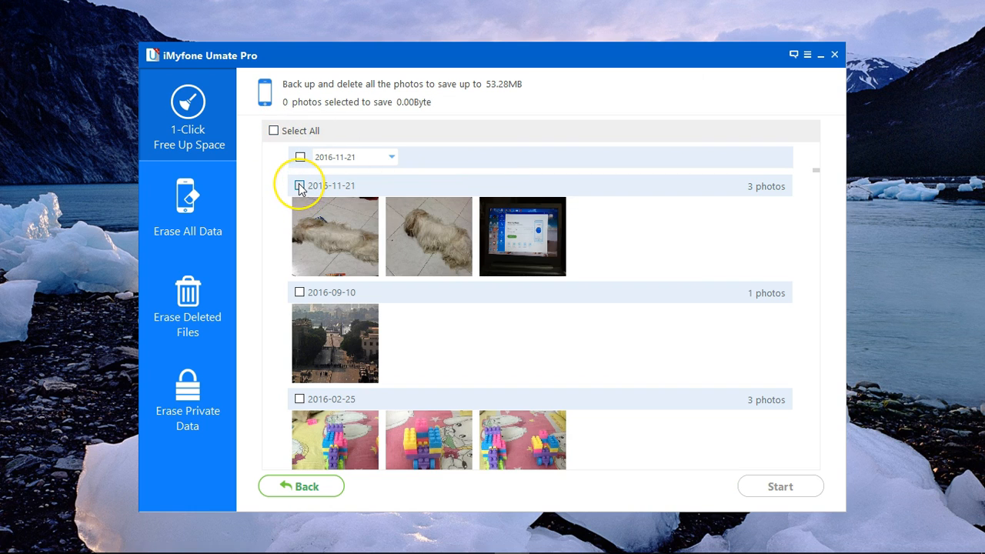
left_click(300, 186)
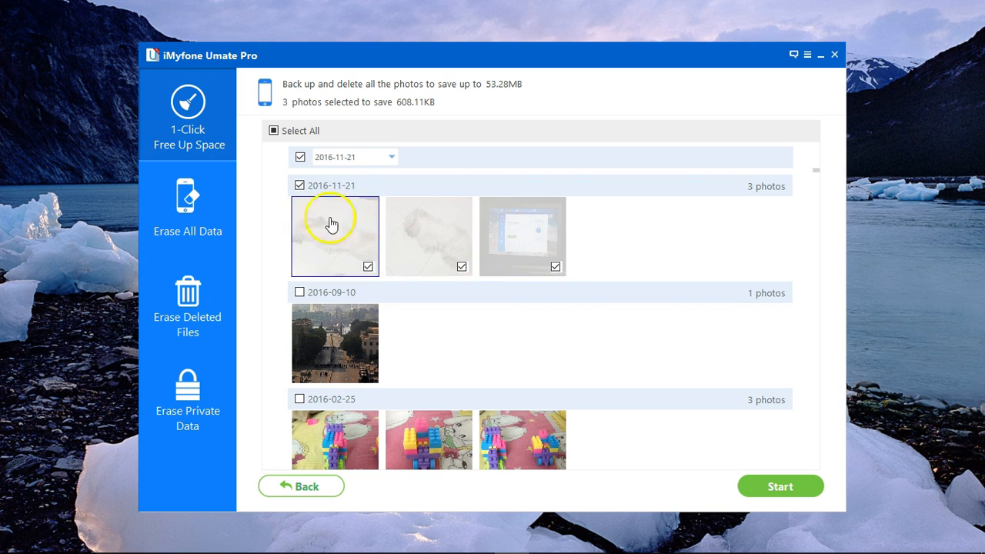
left_click(780, 486)
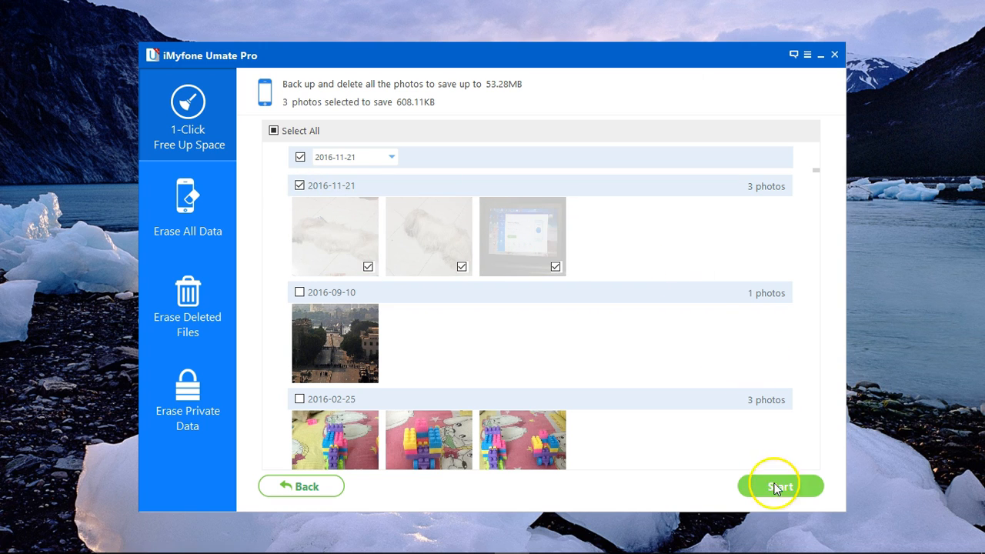
left_click(781, 486)
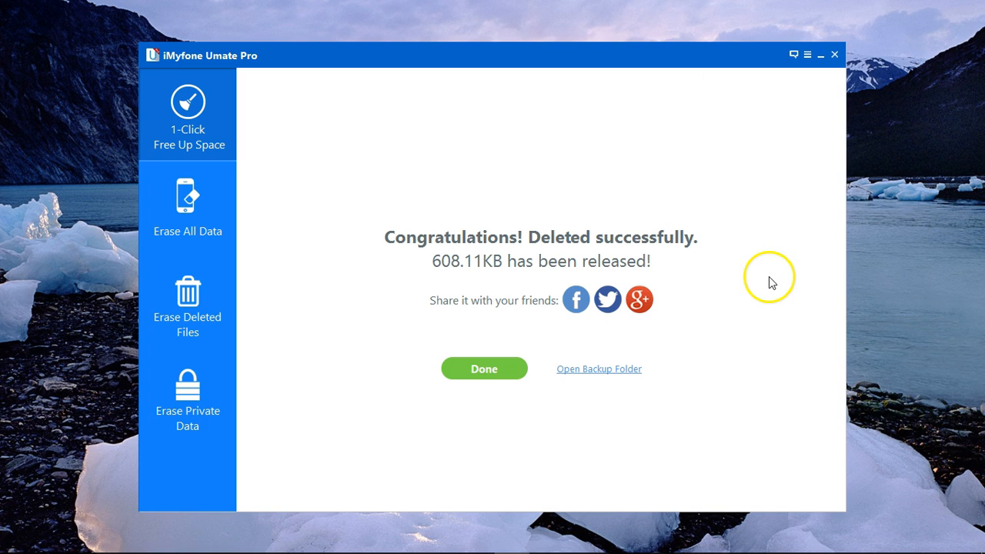
mouse_move(761, 269)
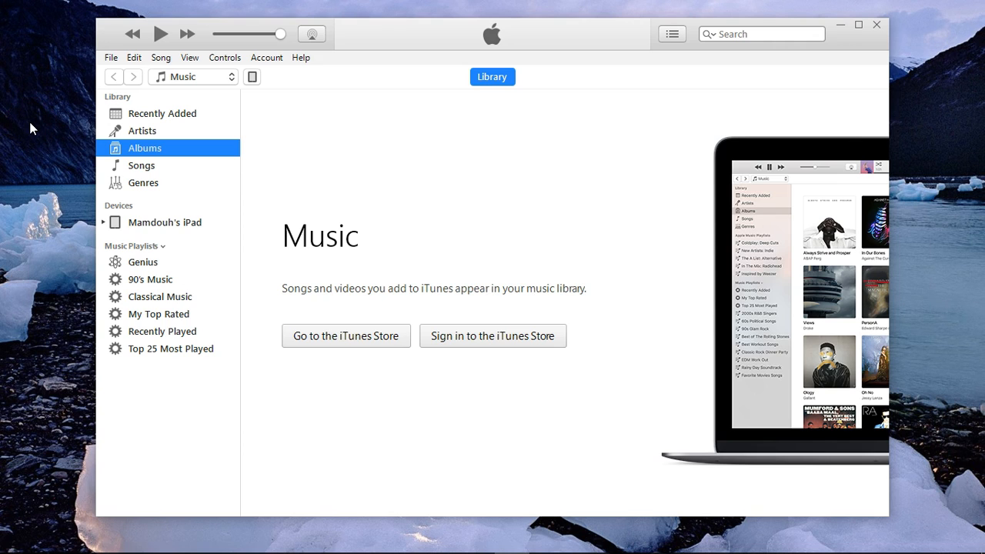
mouse_move(30, 71)
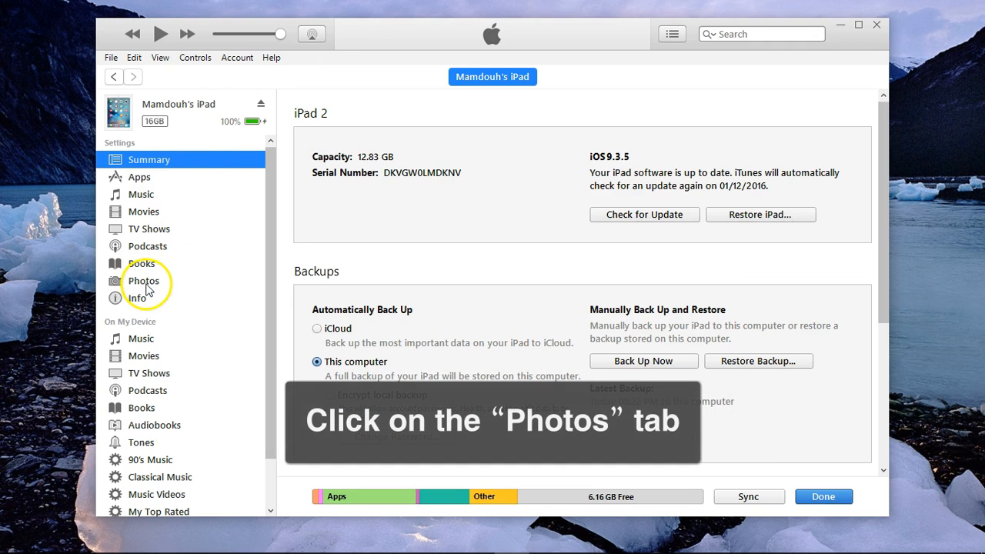
- Turn on Sync Photos in the iPad's Photos tab and choose a new source folder
left_click(143, 281)
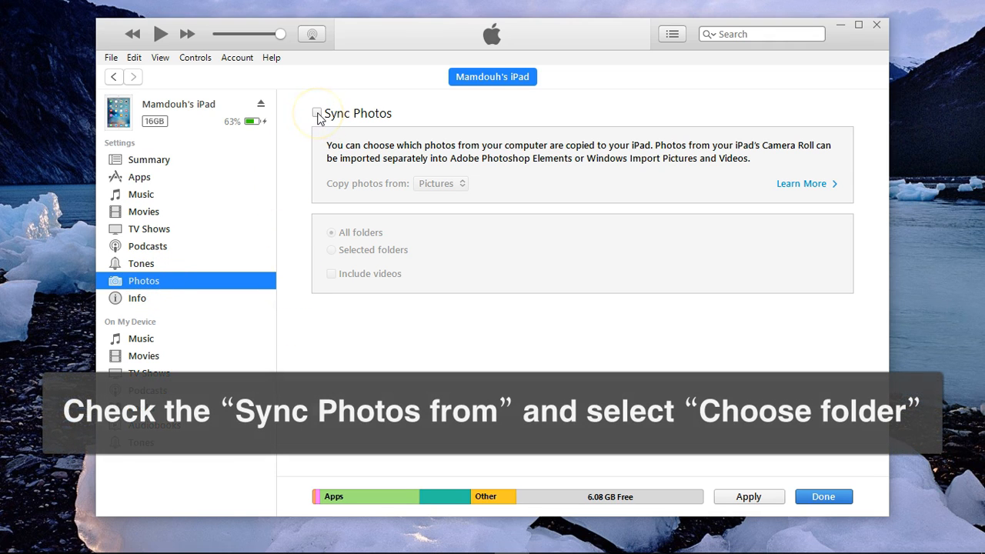
left_click(317, 113)
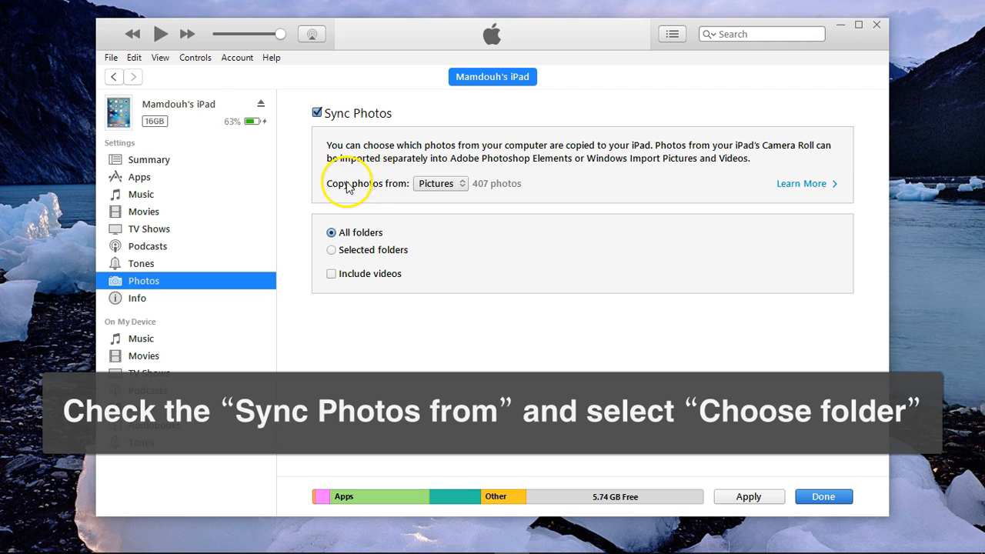
left_click(439, 183)
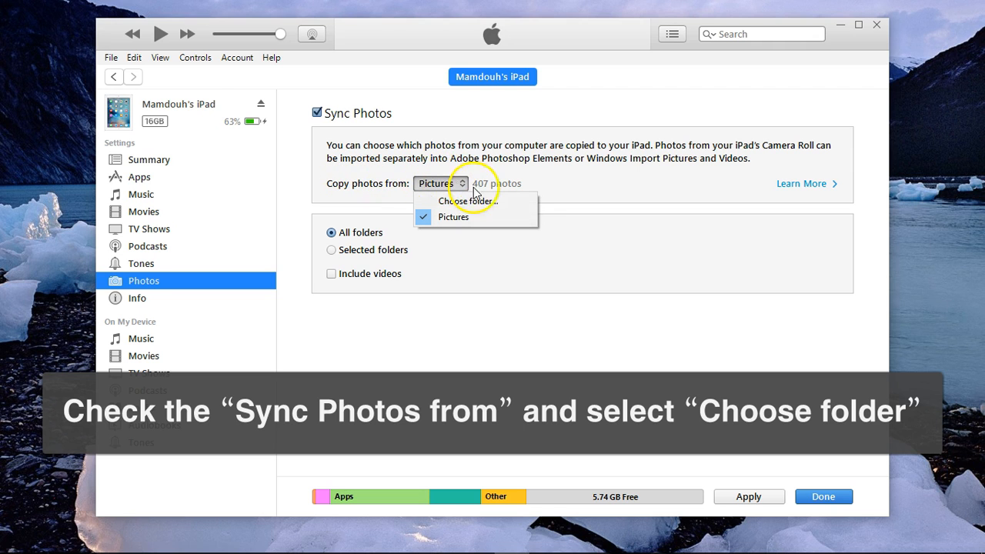
left_click(467, 200)
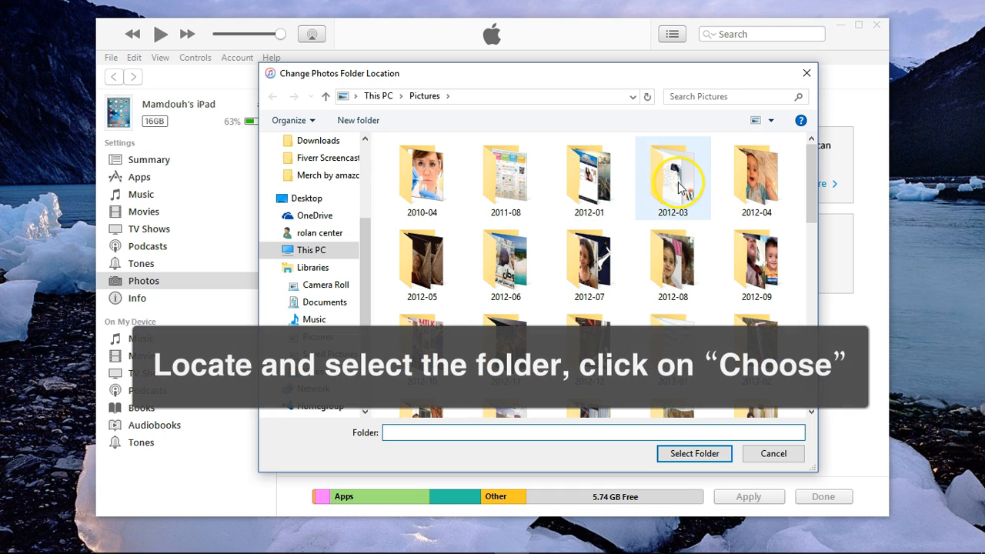
mouse_move(661, 177)
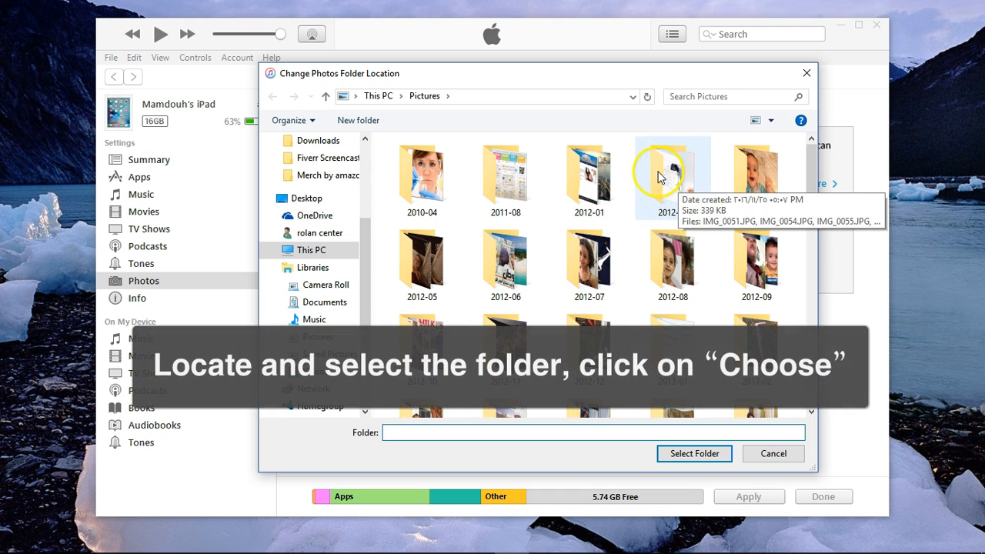
- Select the 2012-03 folder as the photo source, giving 8 photos to sync
left_click(671, 173)
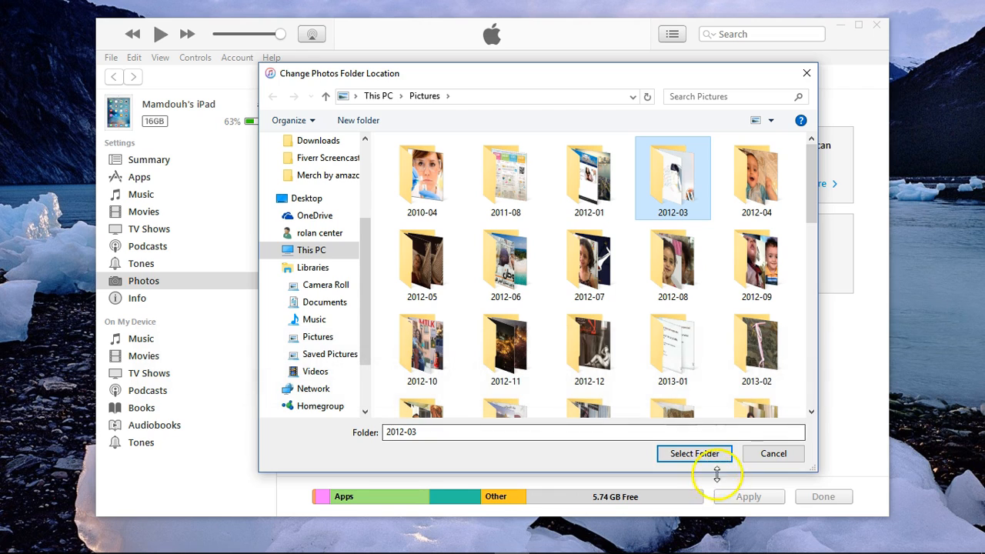
left_click(694, 453)
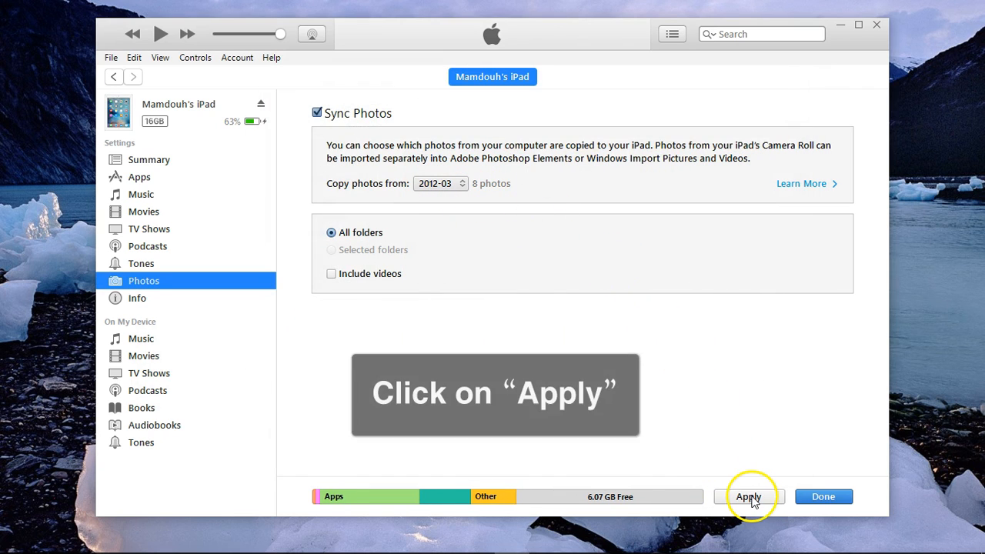
- Apply the 2012-03 photo sync settings to the iPad
left_click(748, 496)
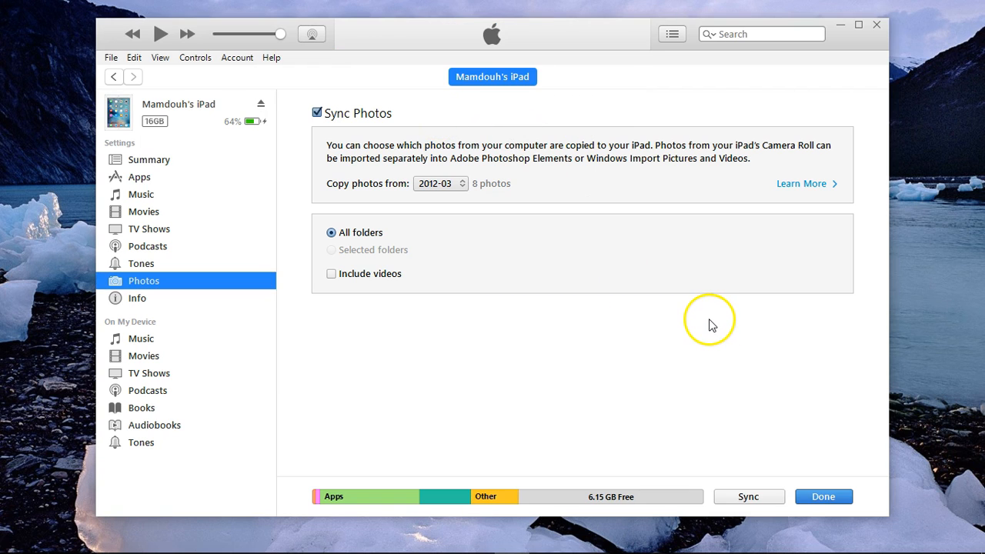
mouse_move(490, 358)
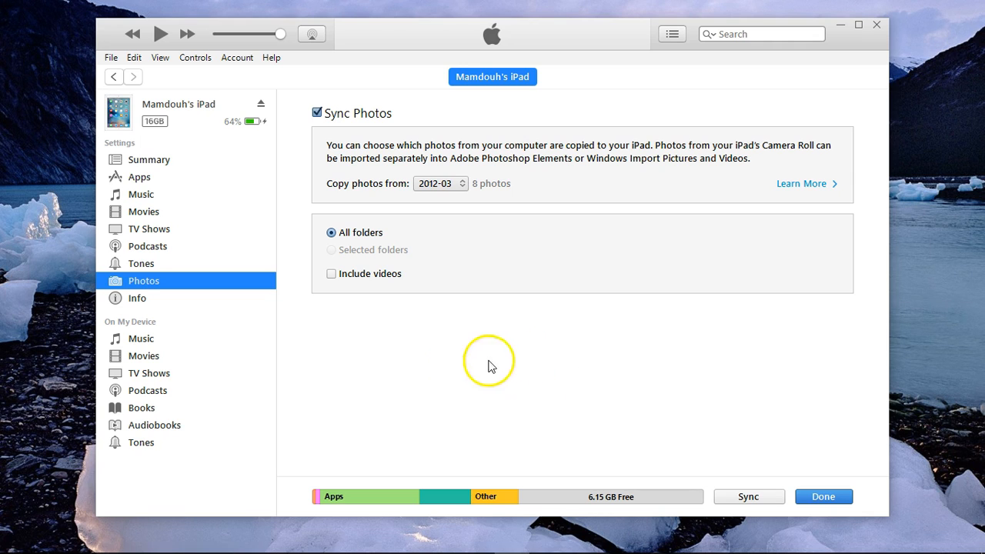
mouse_move(32, 504)
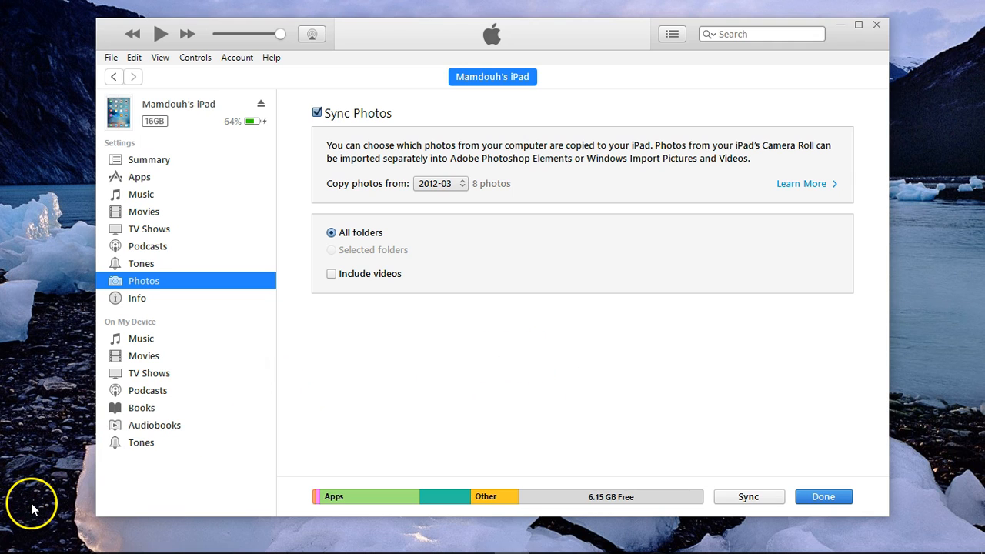